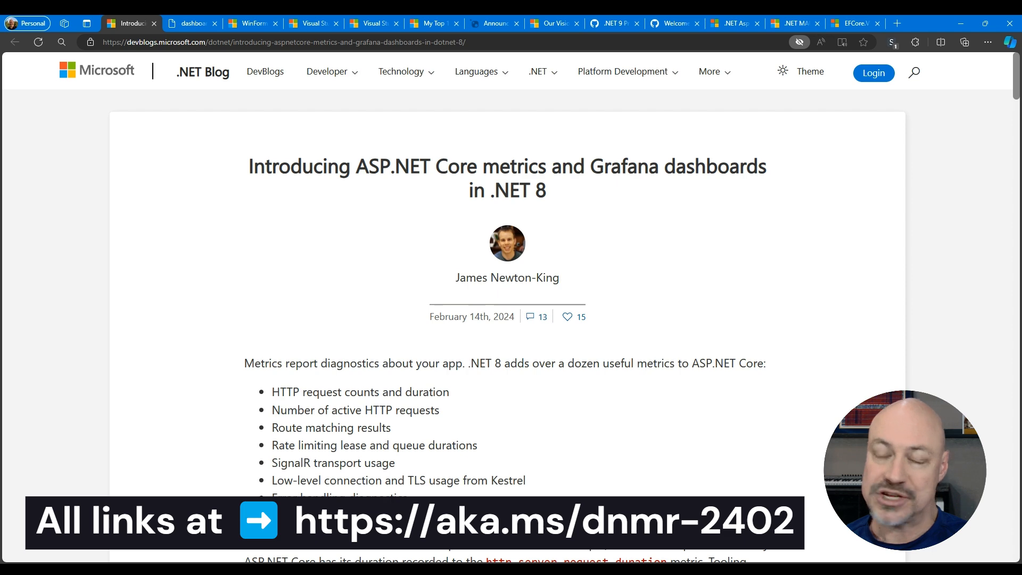
Scroll through the ASP.NET Core metrics article, then play the recorded Grafana dashboard demo video
{"action": "scroll", "scroll_direction": "down", "scroll_amount": 3}
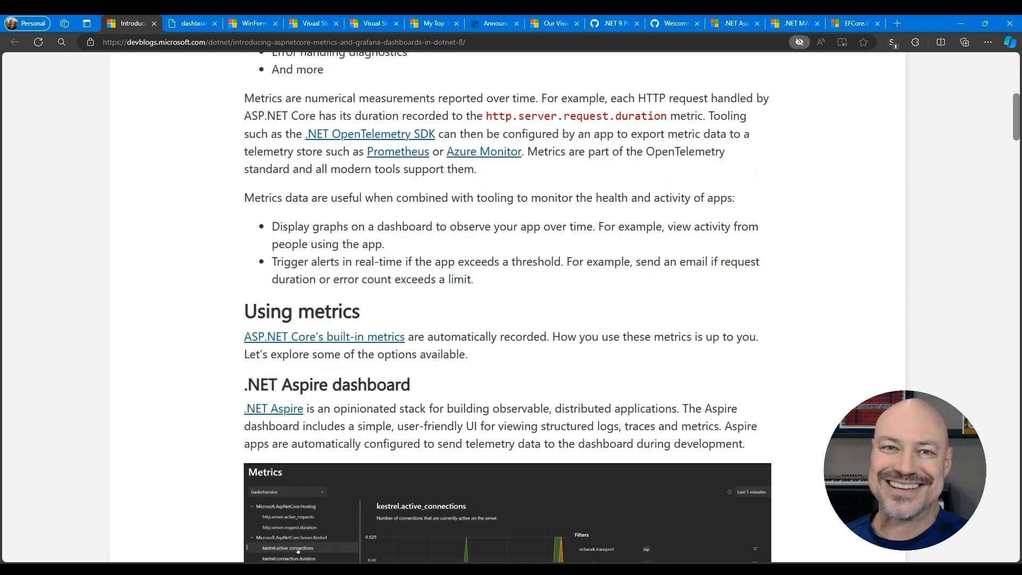
{"action": "scroll", "scroll_direction": "down", "scroll_amount": 3}
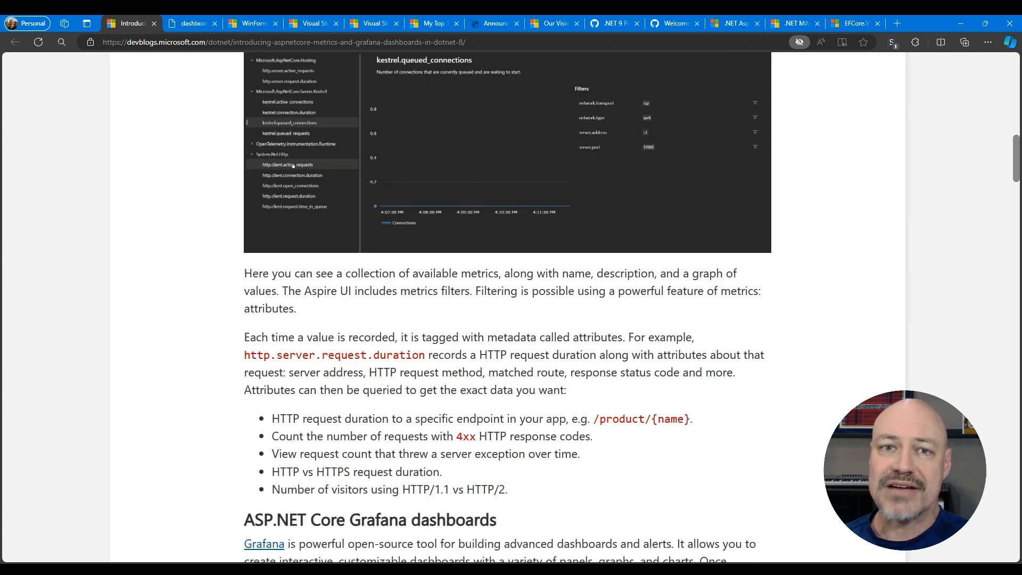
{"action": "scroll", "scroll_direction": "down", "scroll_amount": 3}
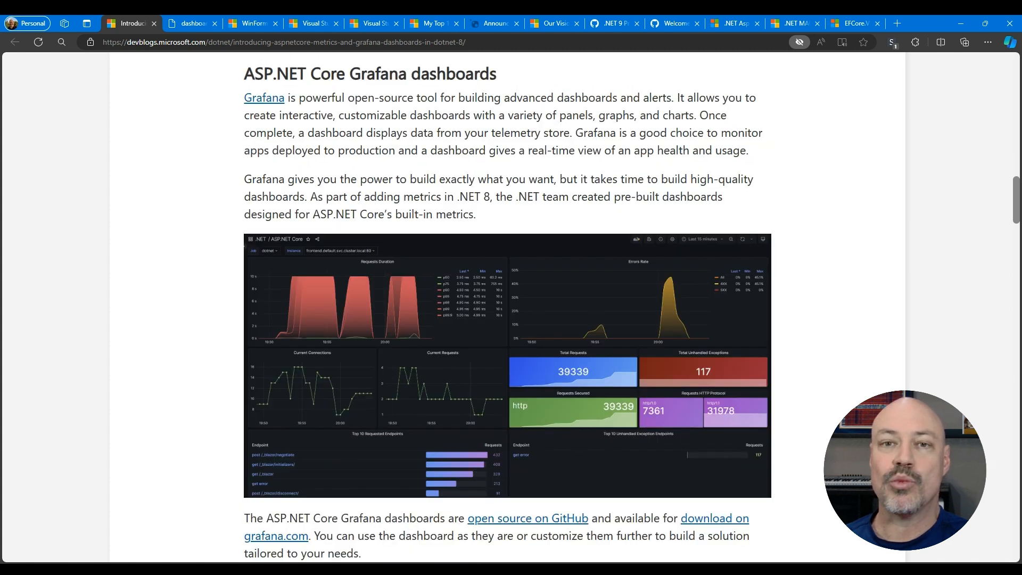
{"action": "left_click", "coordinate": [192, 23]}
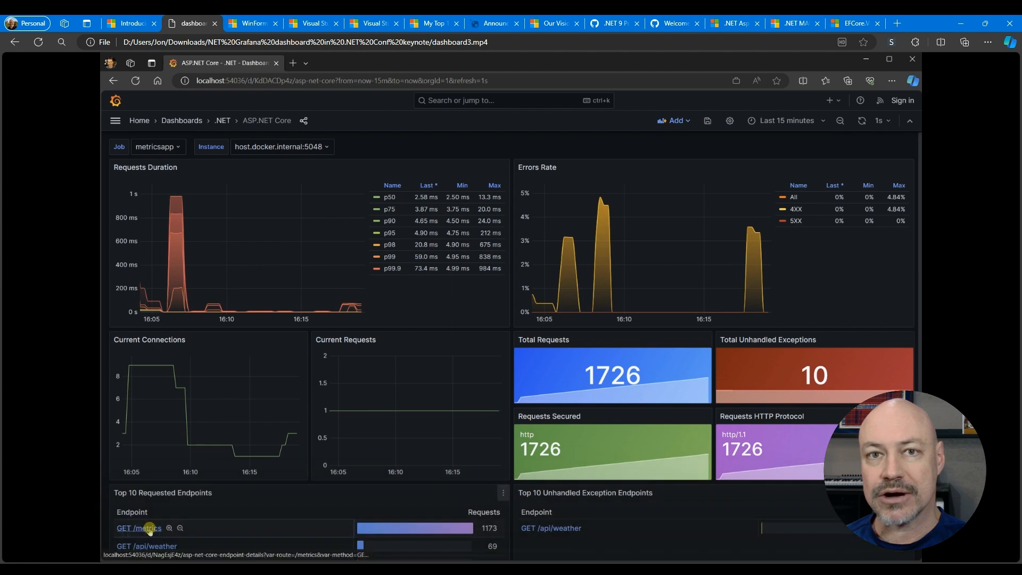
{"action": "left_click", "coordinate": [138, 528]}
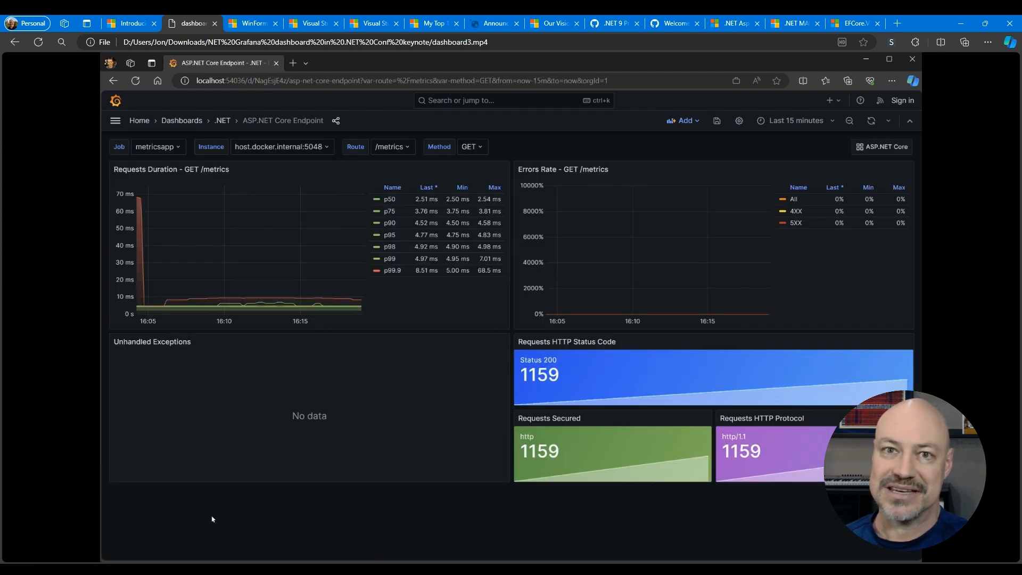
{"action": "mouse_move", "coordinate": [860, 147]}
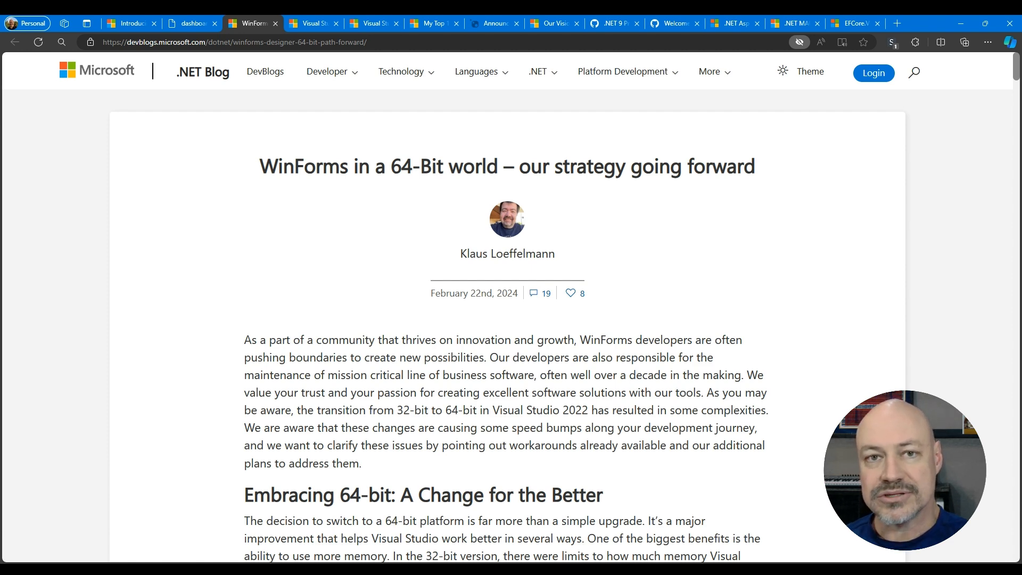
Scroll the WinForms 64-bit strategy post down to the 'What are my options?' heading
{"action": "scroll", "scroll_direction": "down", "scroll_amount": 3}
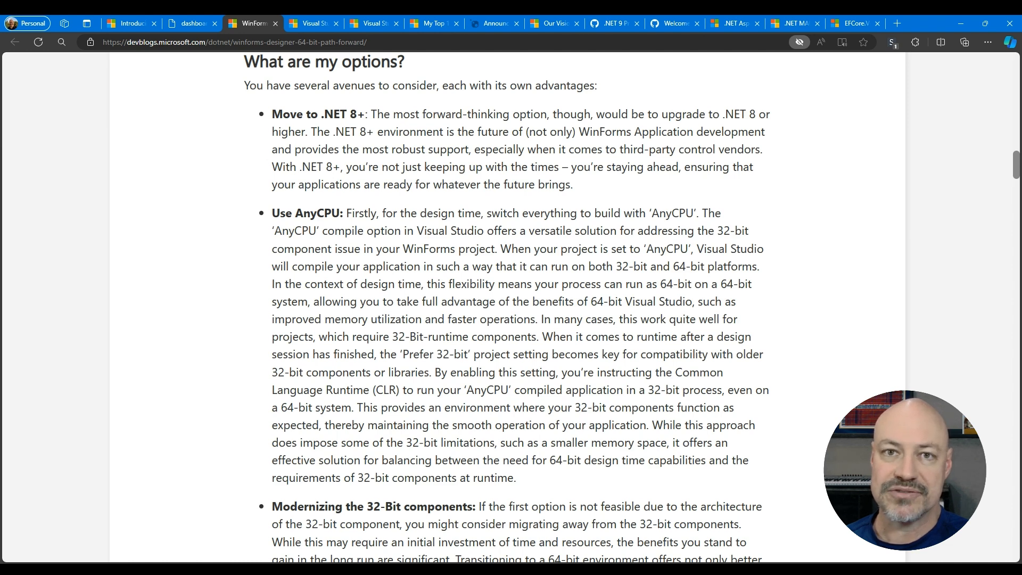
Open the Visual Studio 2022 17.9 release post and scroll through it
{"action": "left_click", "coordinate": [313, 24]}
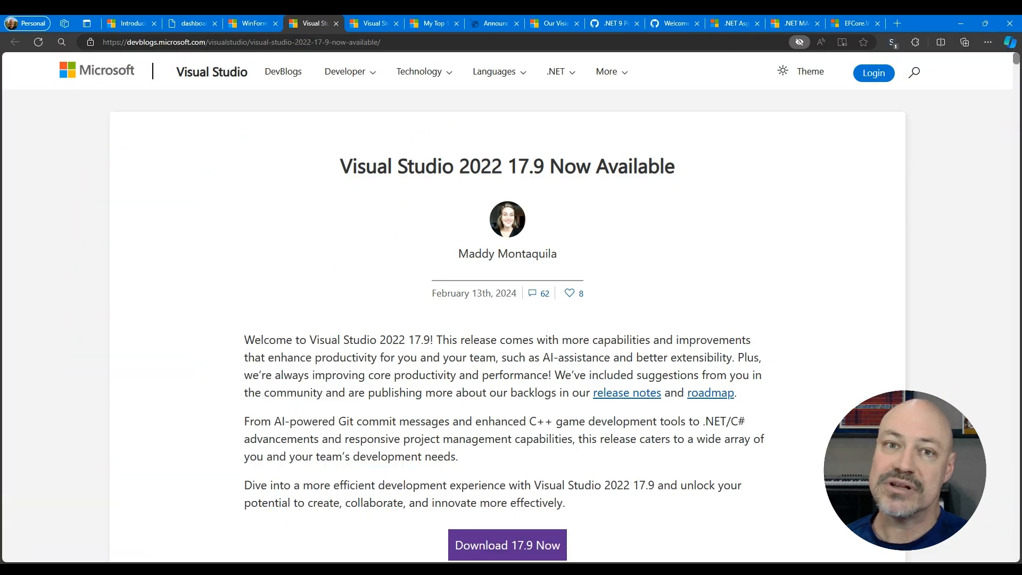
{"action": "scroll", "scroll_direction": "down", "scroll_amount": 3}
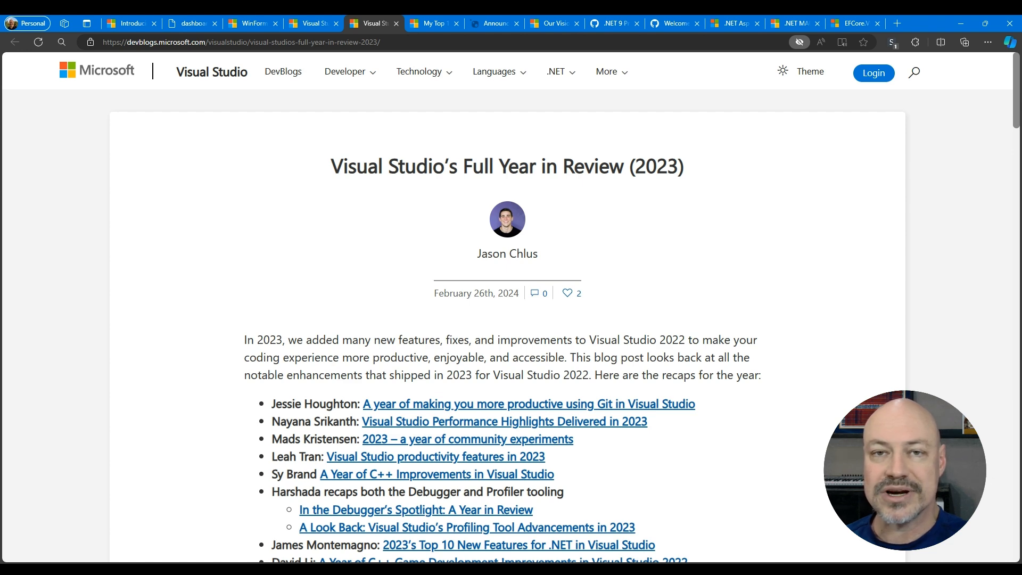
Open the 'My Top 10' Visual Studio features post and read down to Brace Colorization
{"action": "left_click", "coordinate": [432, 23]}
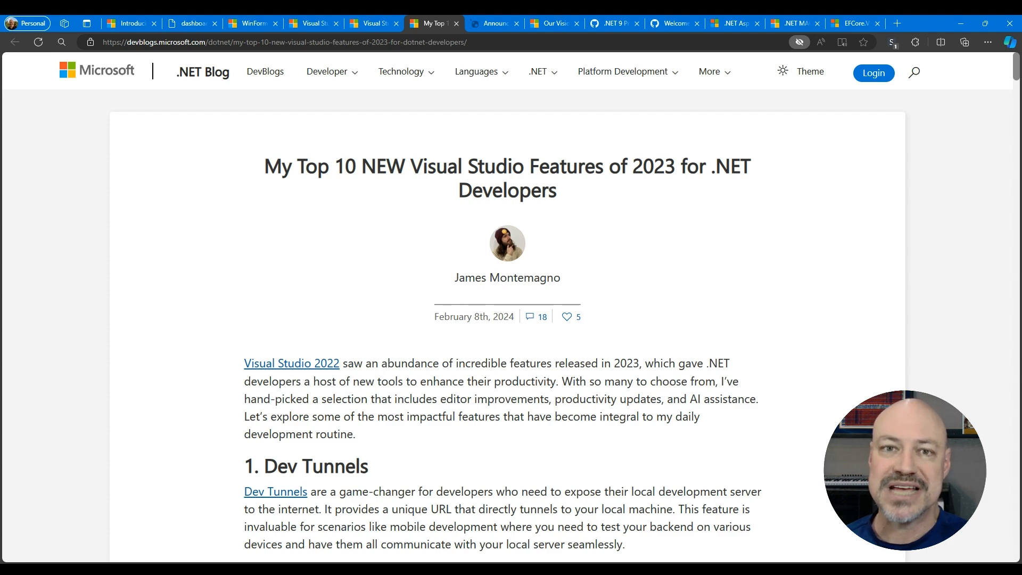
{"action": "scroll", "scroll_direction": "down", "scroll_amount": 3}
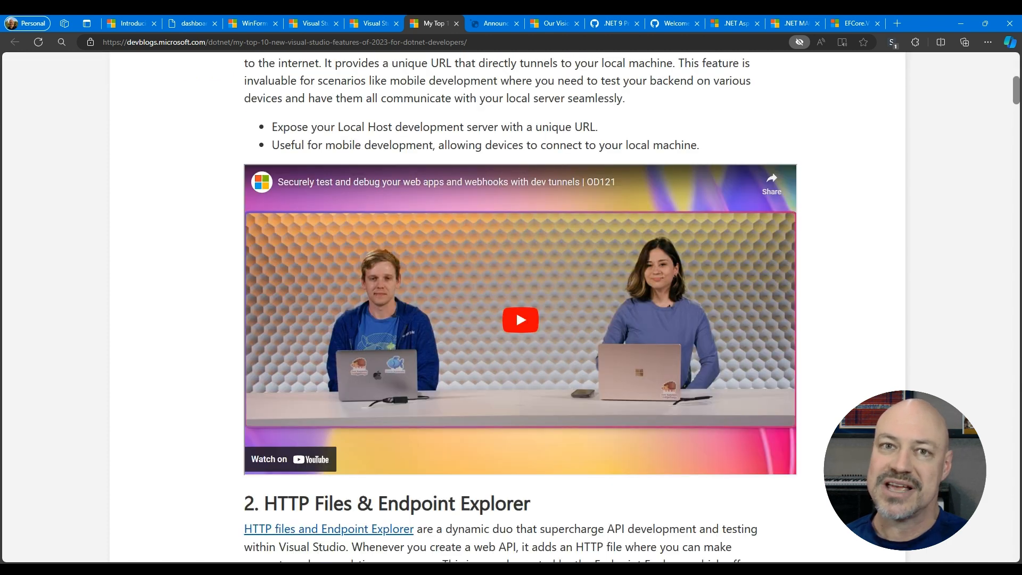
{"action": "scroll", "scroll_direction": "down", "scroll_amount": 3}
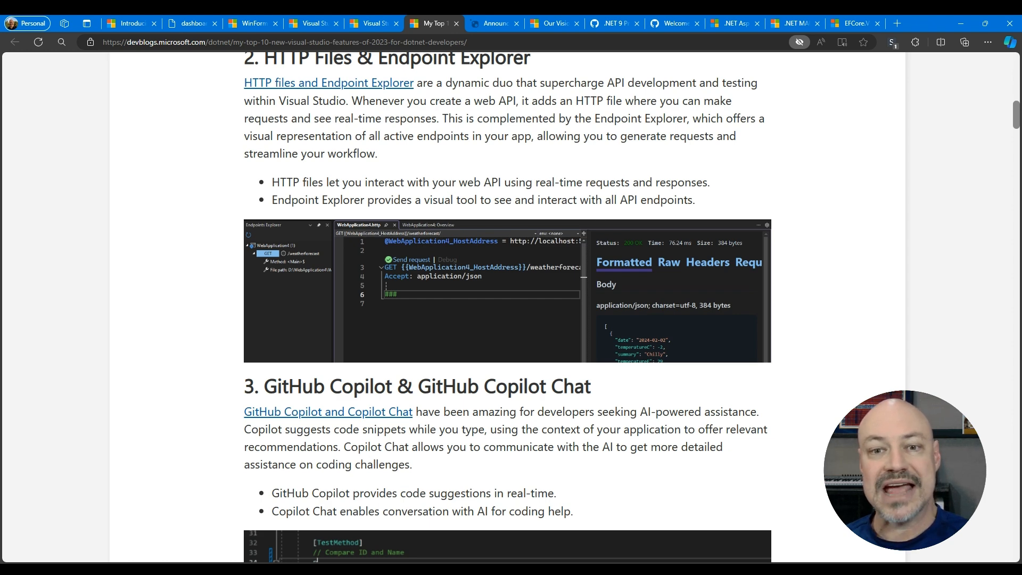
{"action": "scroll", "scroll_direction": "down", "scroll_amount": 3}
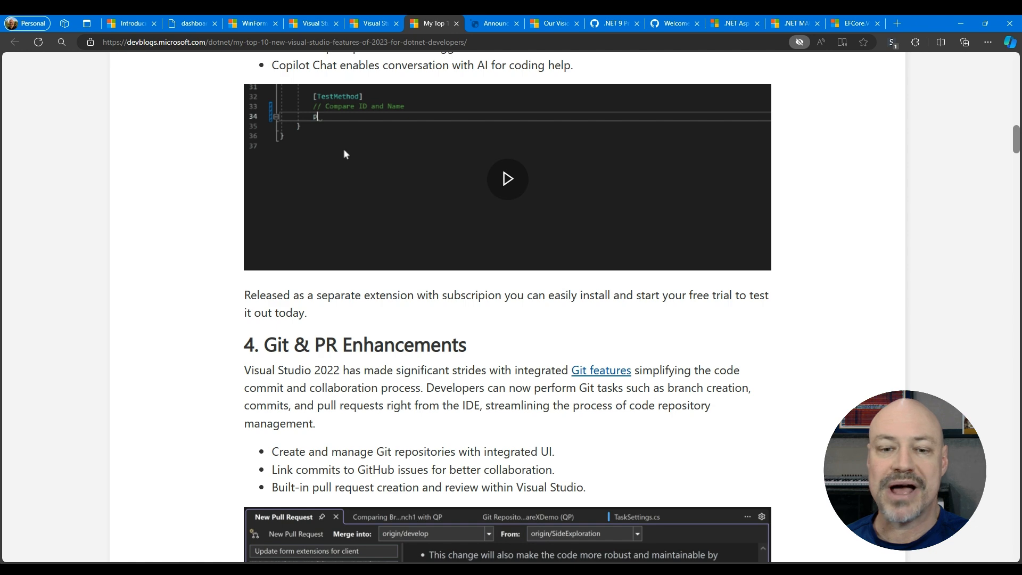
{"action": "scroll", "scroll_direction": "down", "scroll_amount": 3}
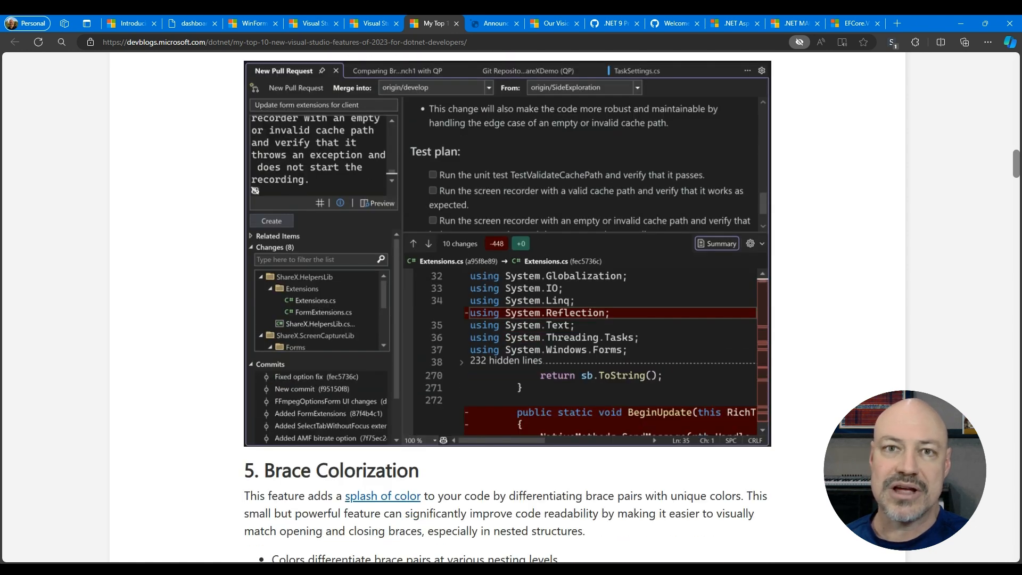
Read the NuGet 6.9 post's dotnet search section, then switch to the Vision for .NET 9 post
{"action": "left_click", "coordinate": [494, 23]}
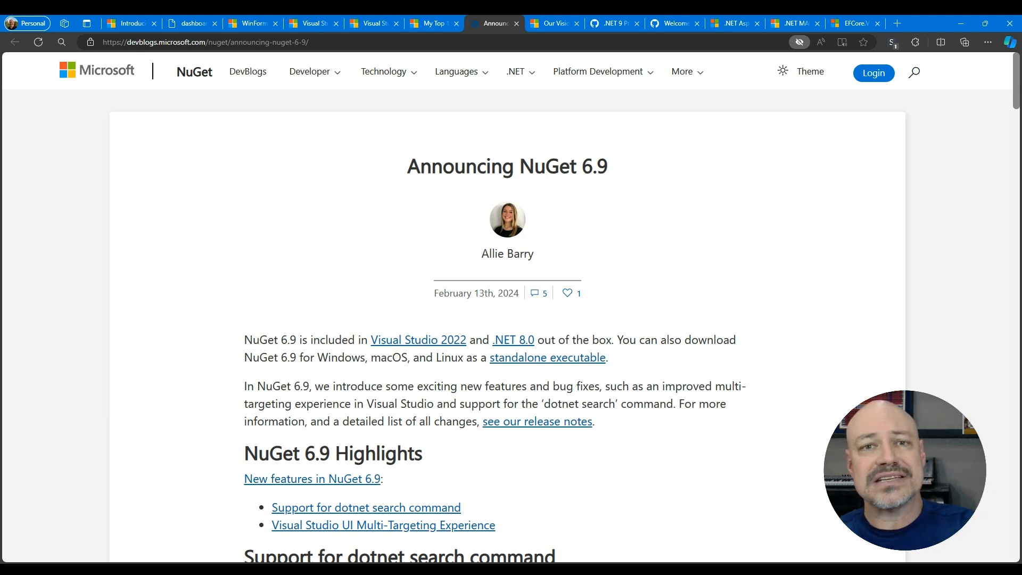
{"action": "scroll", "scroll_direction": "down", "scroll_amount": 3}
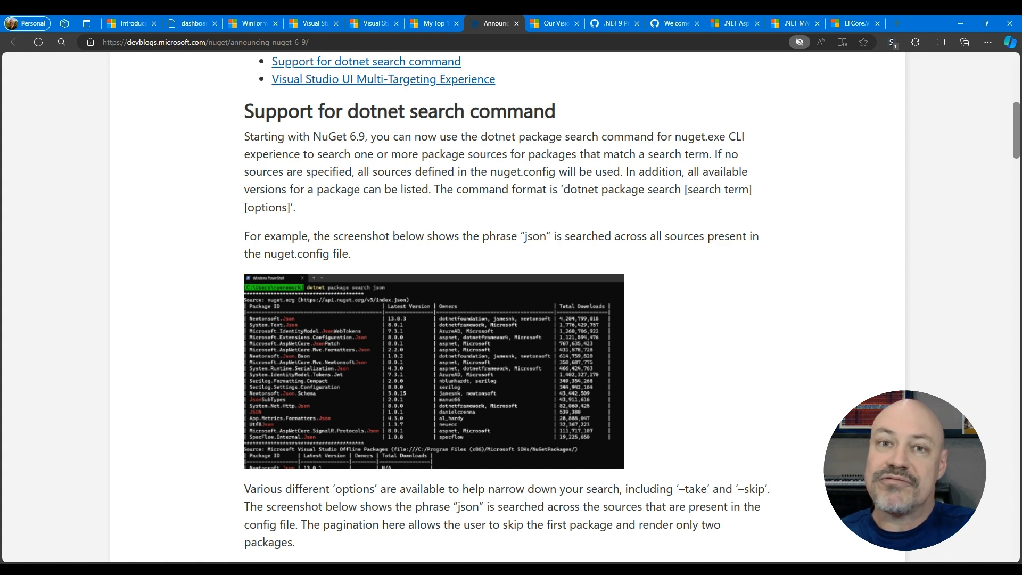
{"action": "left_click", "coordinate": [550, 23]}
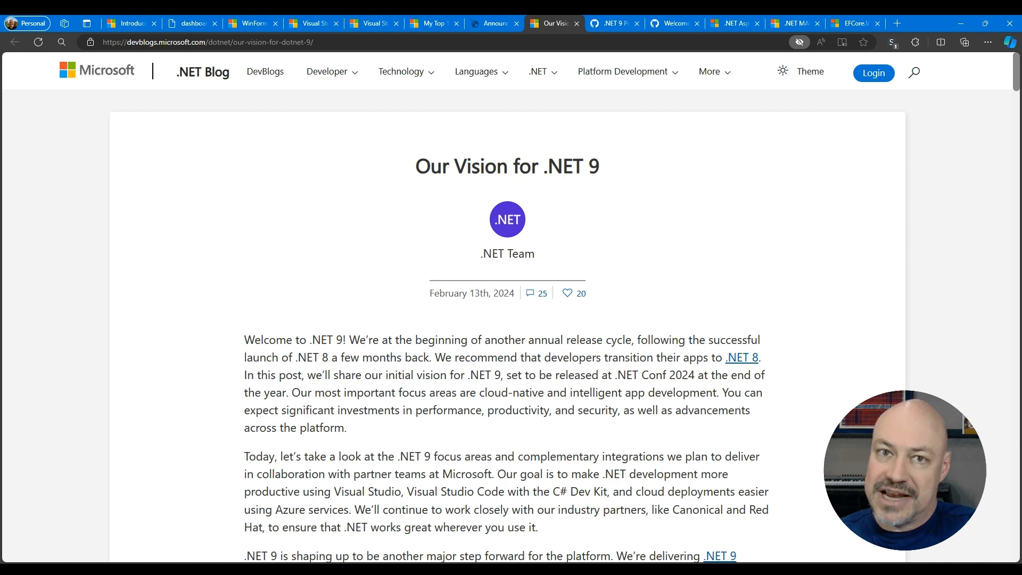
Scroll the Vision for .NET 9 post to the '.NET and Artificial Intelligence' heading
{"action": "scroll", "scroll_direction": "down", "scroll_amount": 3}
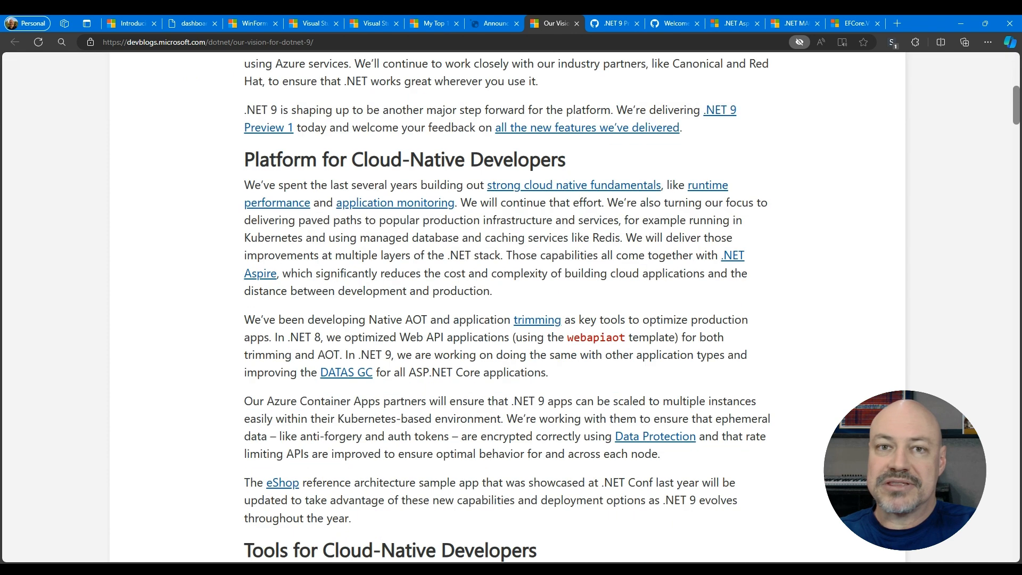
{"action": "scroll", "scroll_direction": "down", "scroll_amount": 3}
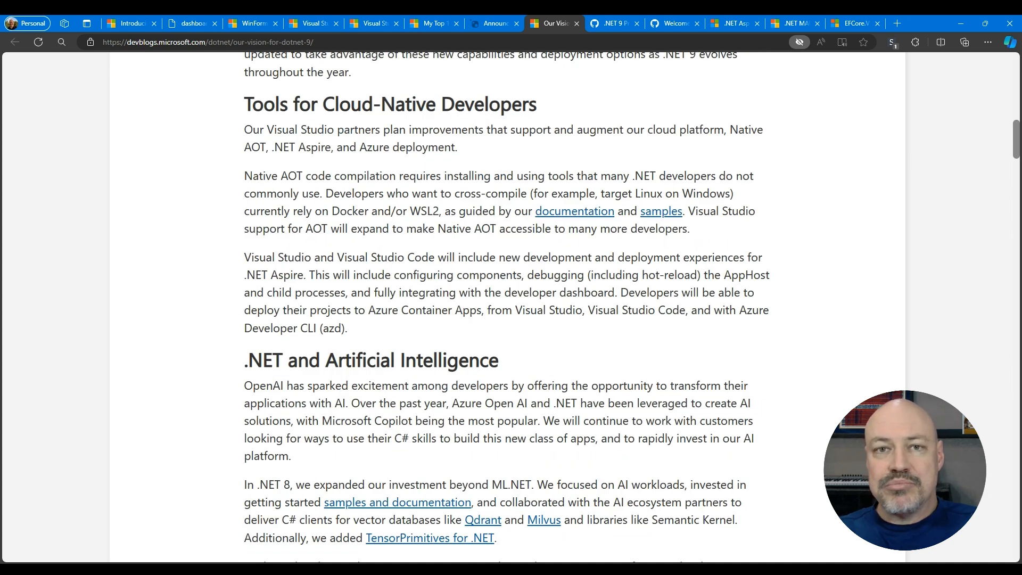
View the GitHub .NET Release News discussion, .NET Aspire preview 3 notes, then the MAUI Toolkit post
{"action": "left_click", "coordinate": [612, 23]}
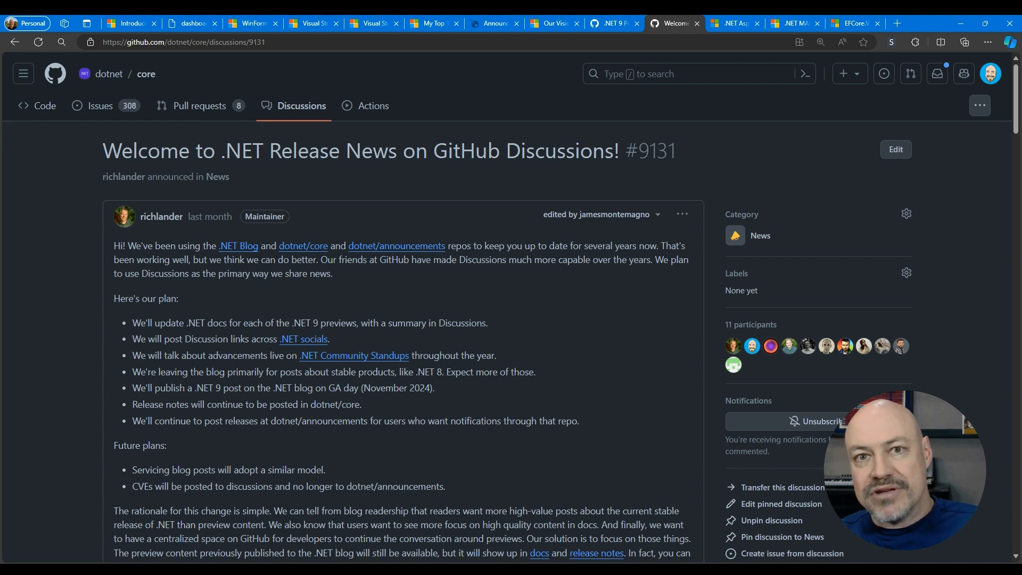
{"action": "left_click", "coordinate": [732, 23]}
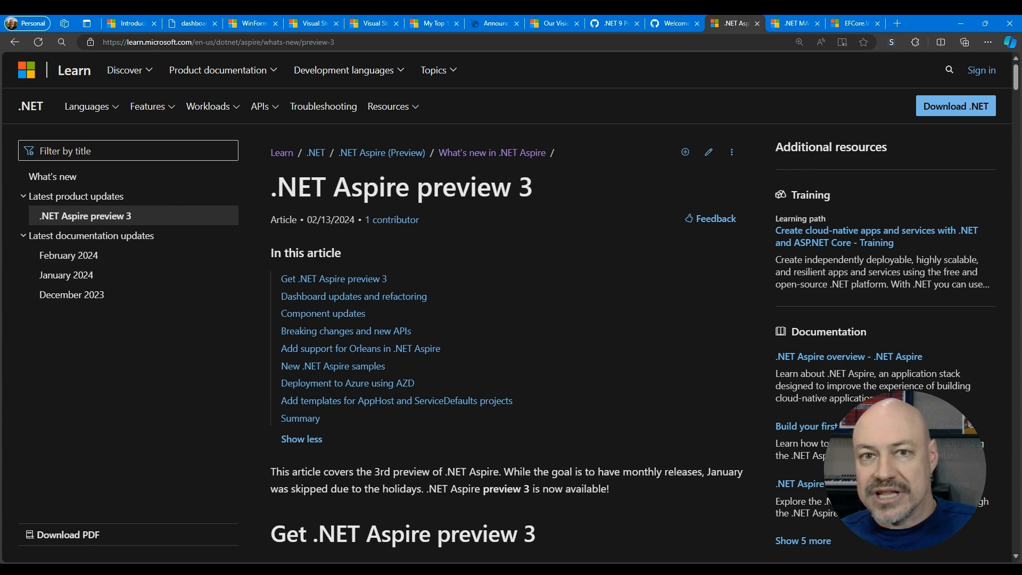
{"action": "left_click", "coordinate": [792, 23]}
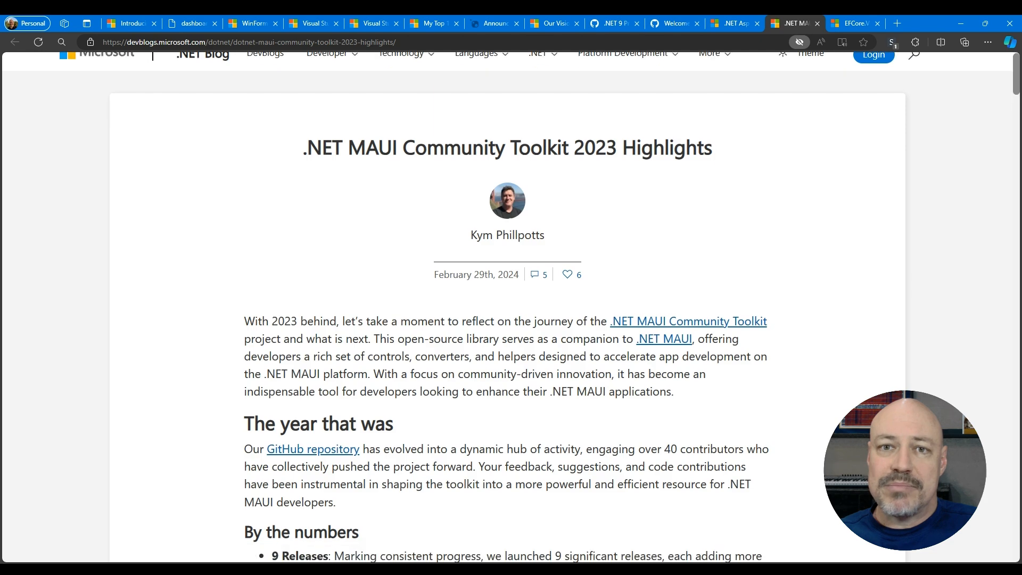
Scroll the MAUI Community Toolkit 2023 Highlights post to its Media Element section
{"action": "scroll", "scroll_direction": "down", "scroll_amount": 3}
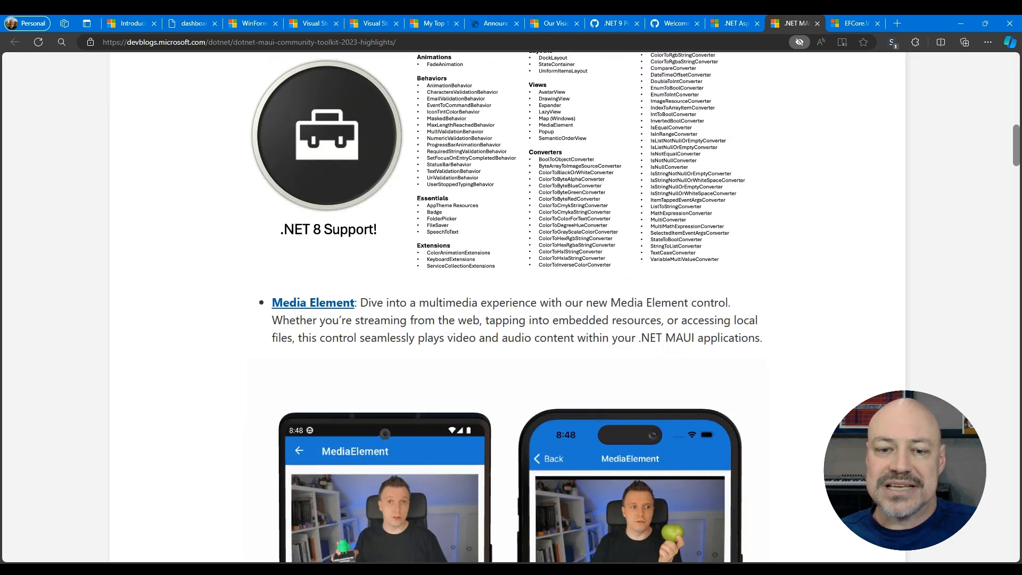
{"action": "scroll", "scroll_direction": "up", "scroll_amount": 3}
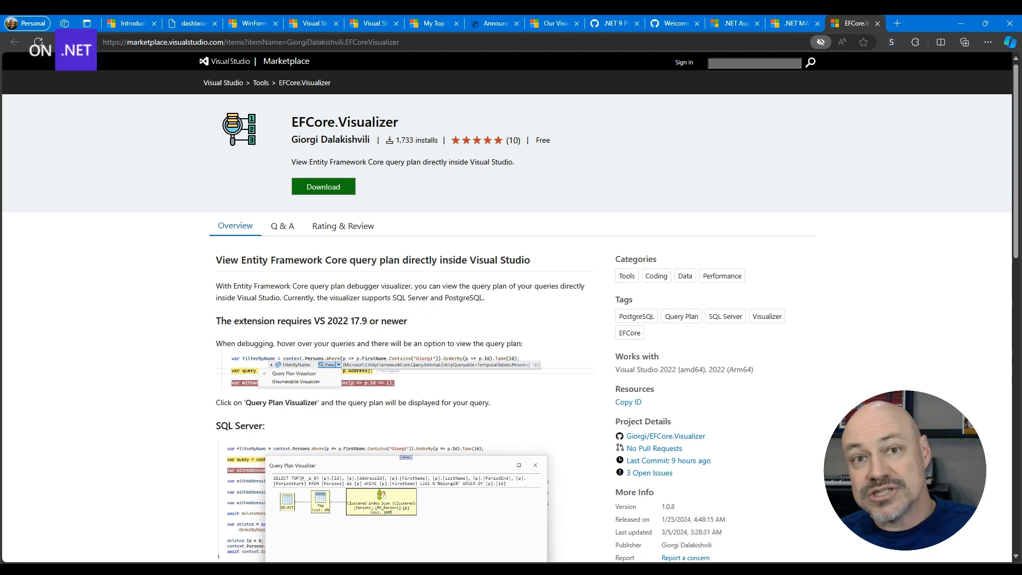
Scroll the EFCore.Visualizer page past the SQL Server examples to the PostgreSQL section
{"action": "scroll", "scroll_direction": "down", "scroll_amount": 3}
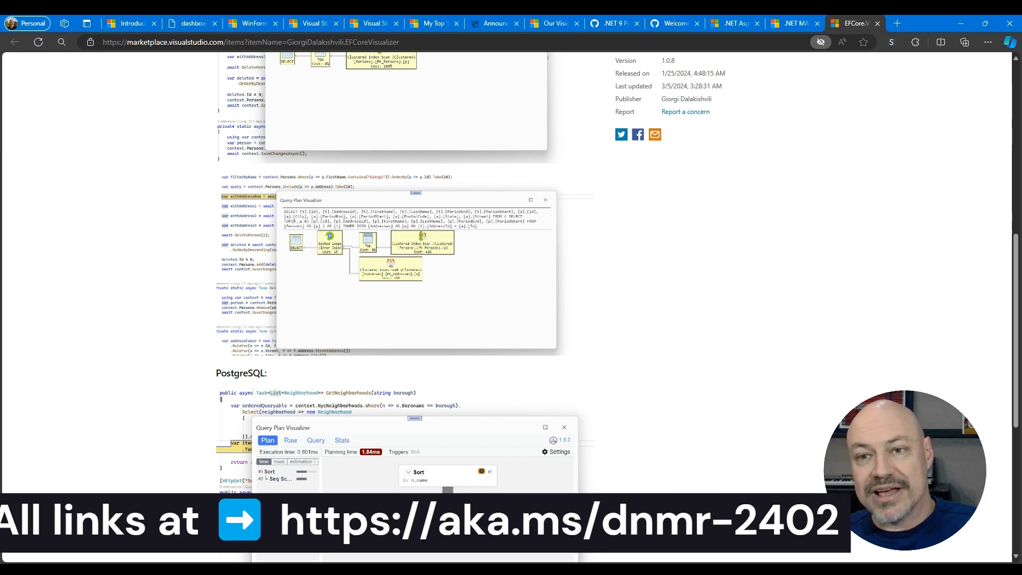